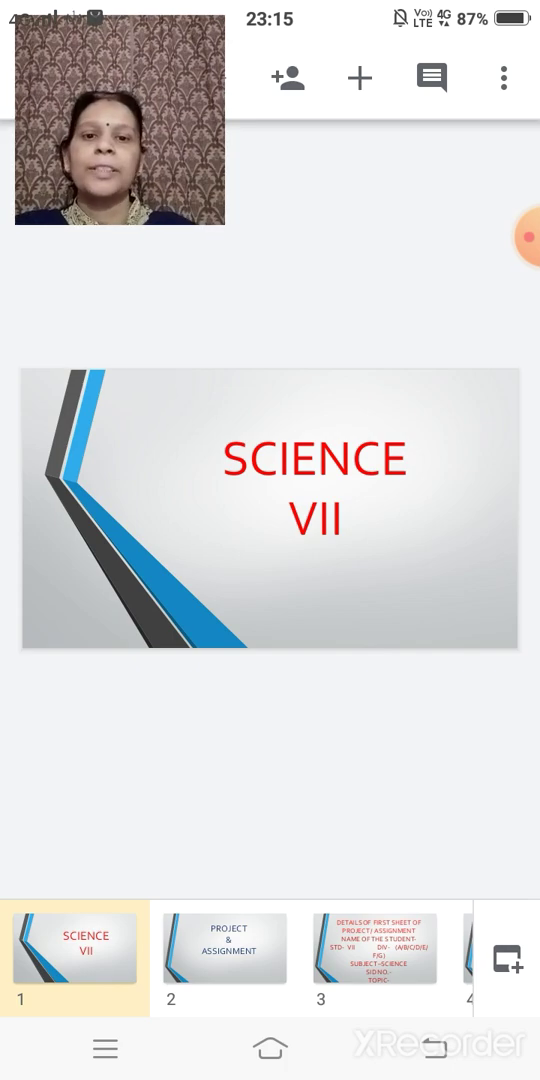
- Show slide 2, "Project & Assignment", after the Science VII title slide
click(224, 948)
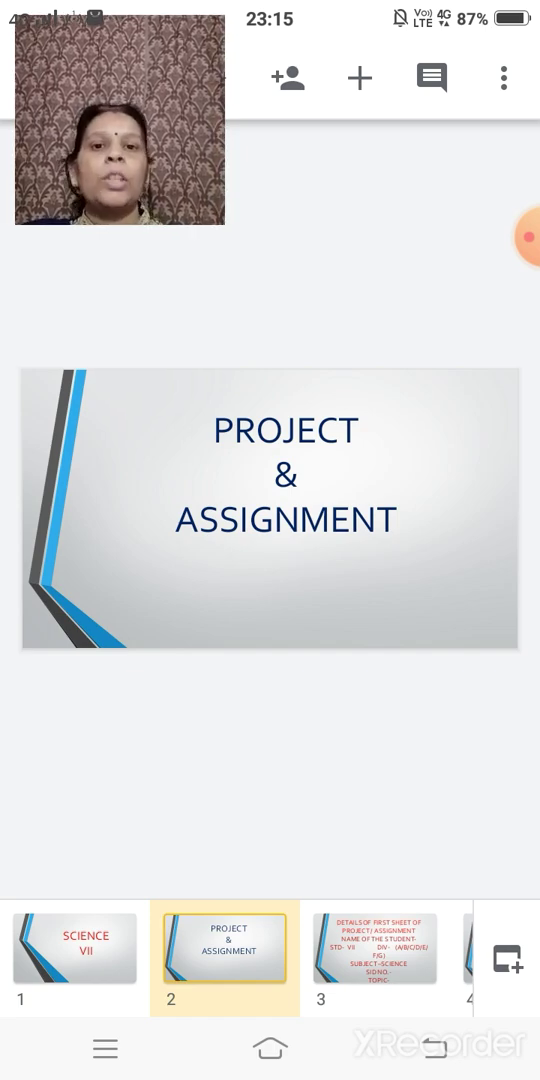
click(374, 948)
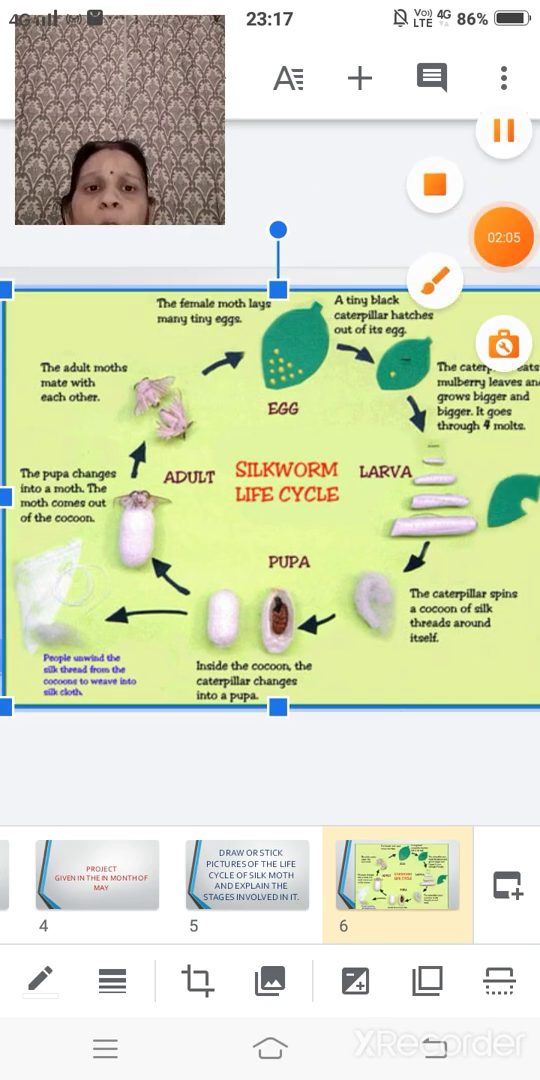
- Enable the red brush and trace the life-cycle arrows from the eggs down to the larva stage
click(432, 280)
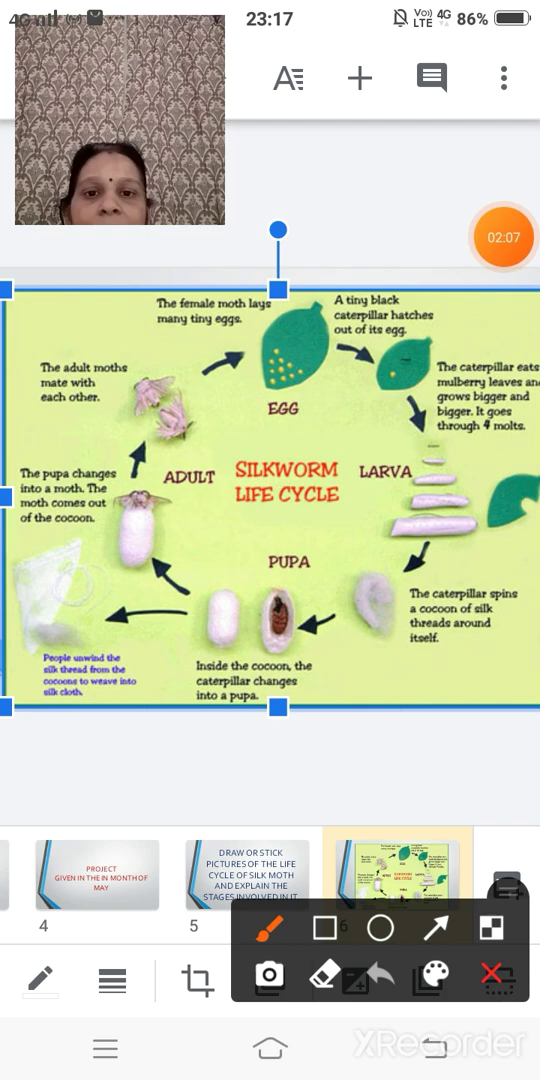
drag(184, 430, 256, 400)
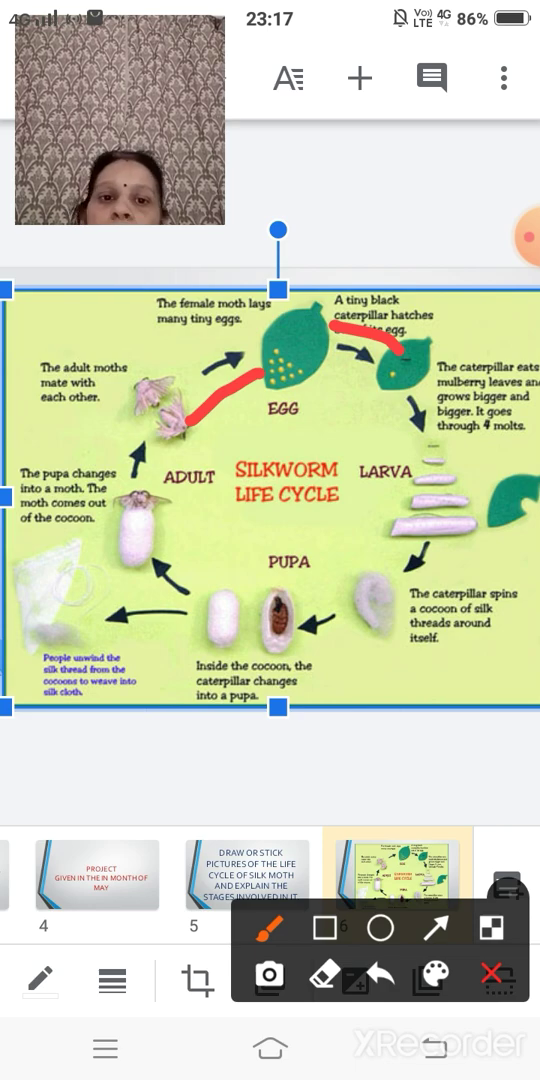
drag(440, 400, 450, 490)
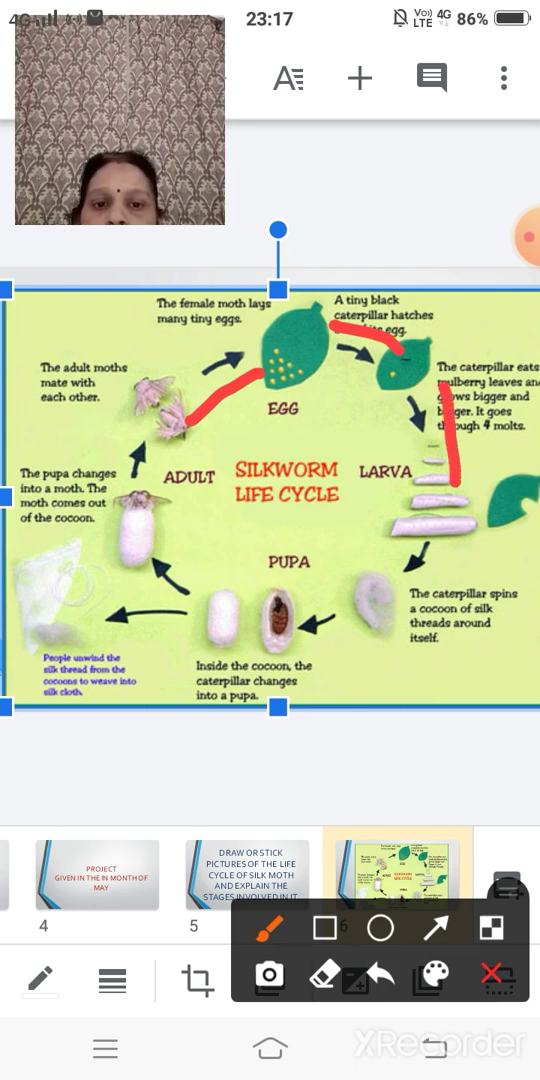
drag(456, 510, 426, 634)
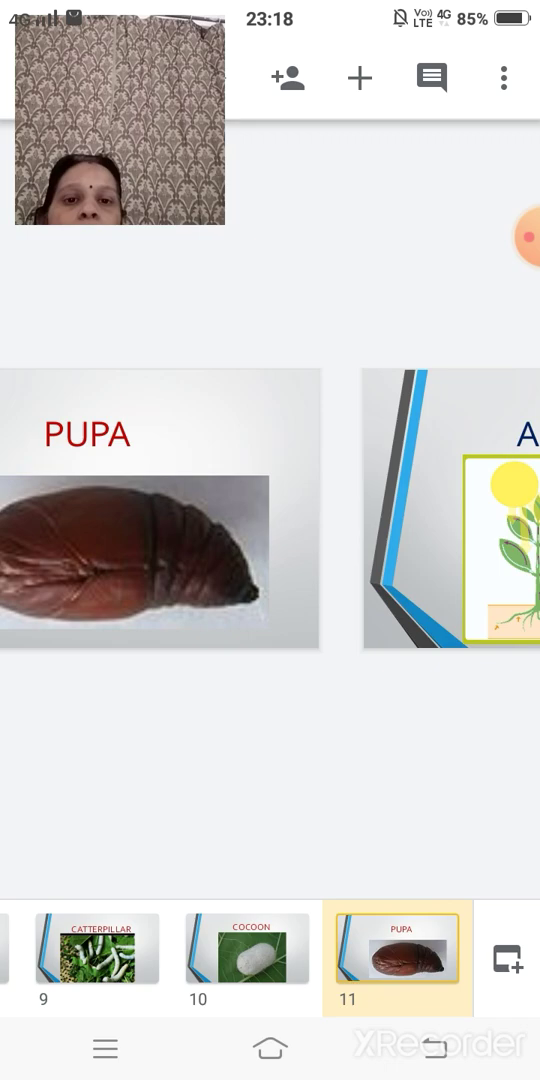
- Display slide 11, "Pupa", with its brown pupa photo
click(248, 948)
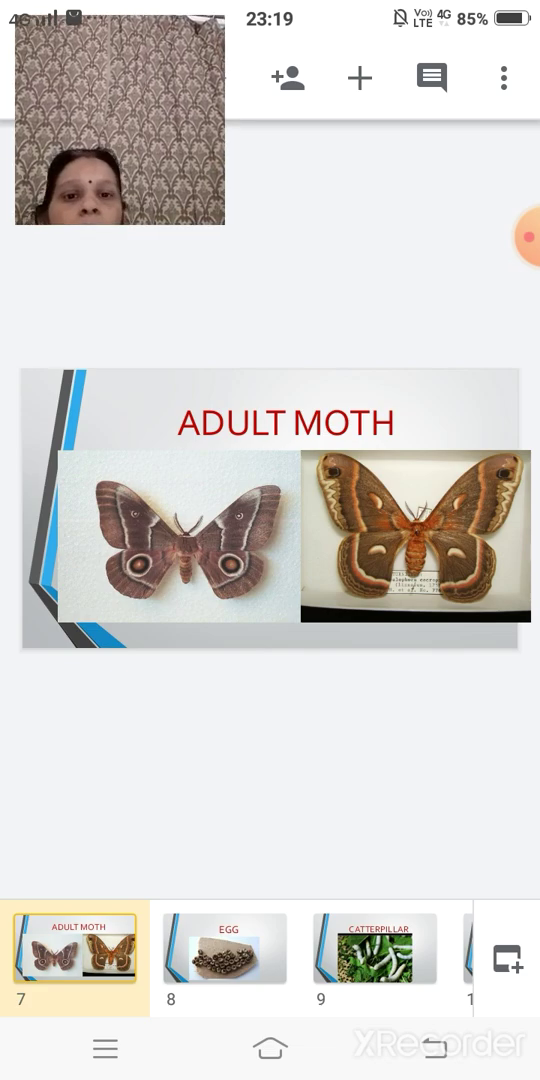
click(224, 948)
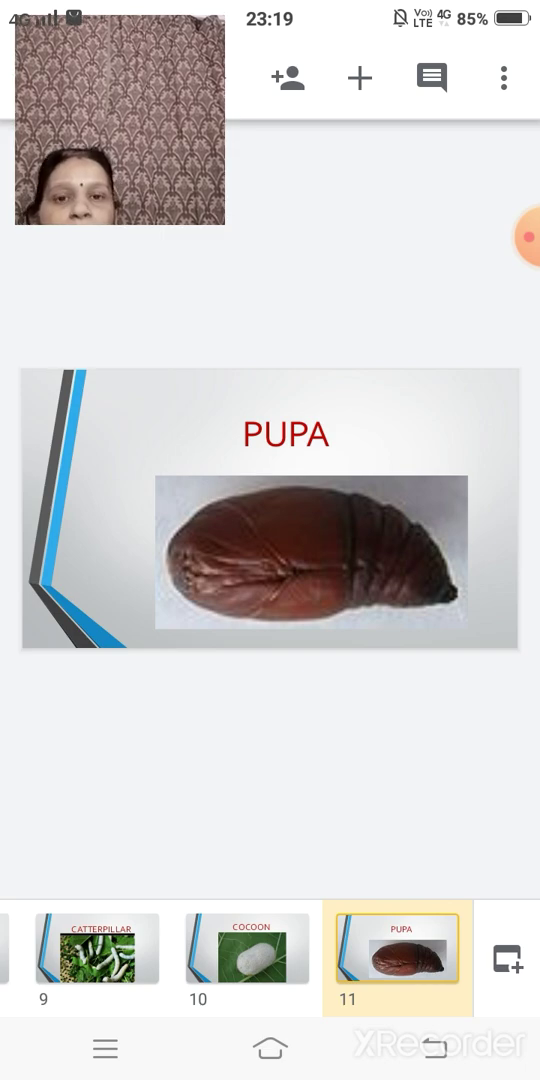
click(398, 948)
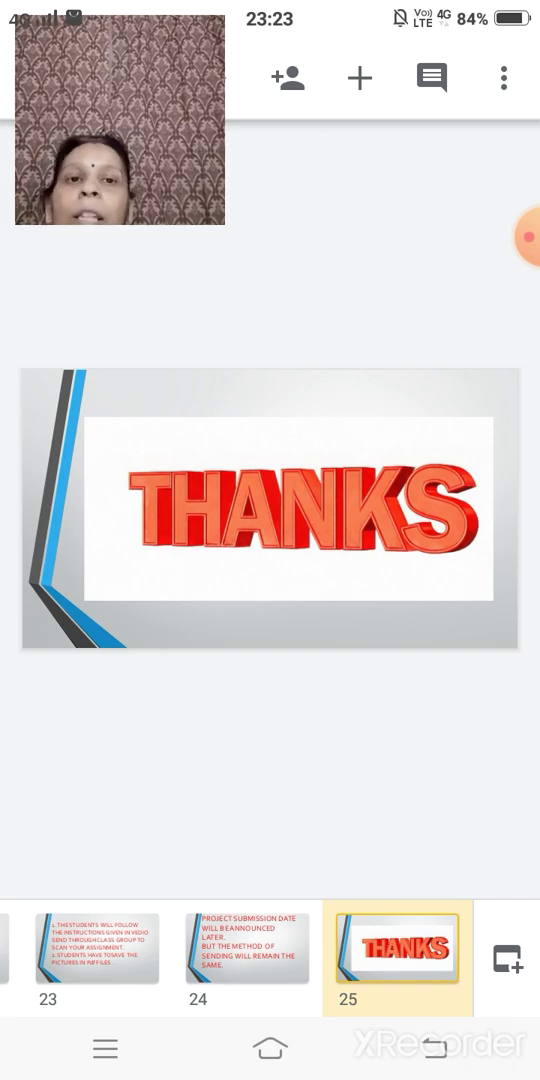
- Display the final slide 25, "Thanks", at the end of the deck
click(532, 232)
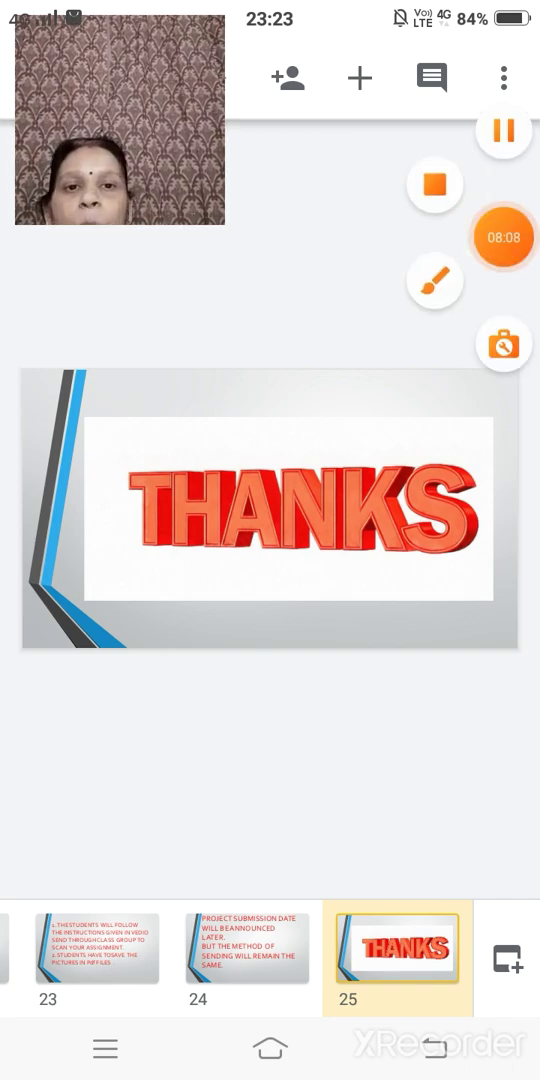